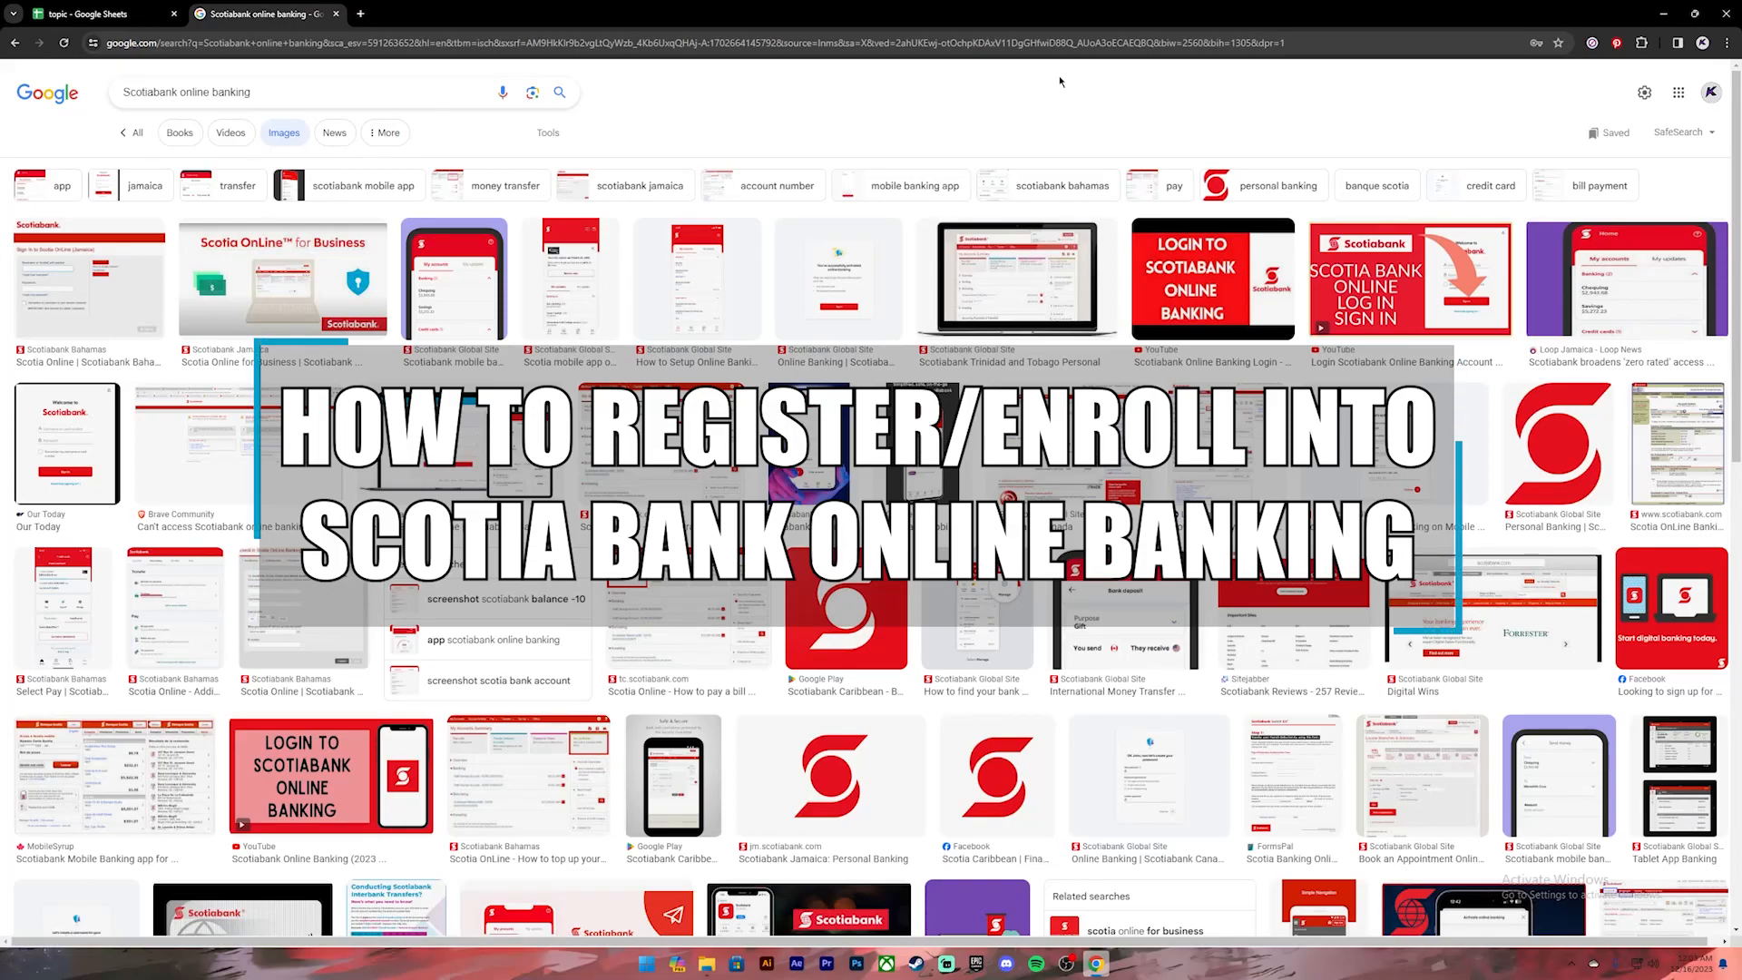
pyautogui.moveTo(1051, 129)
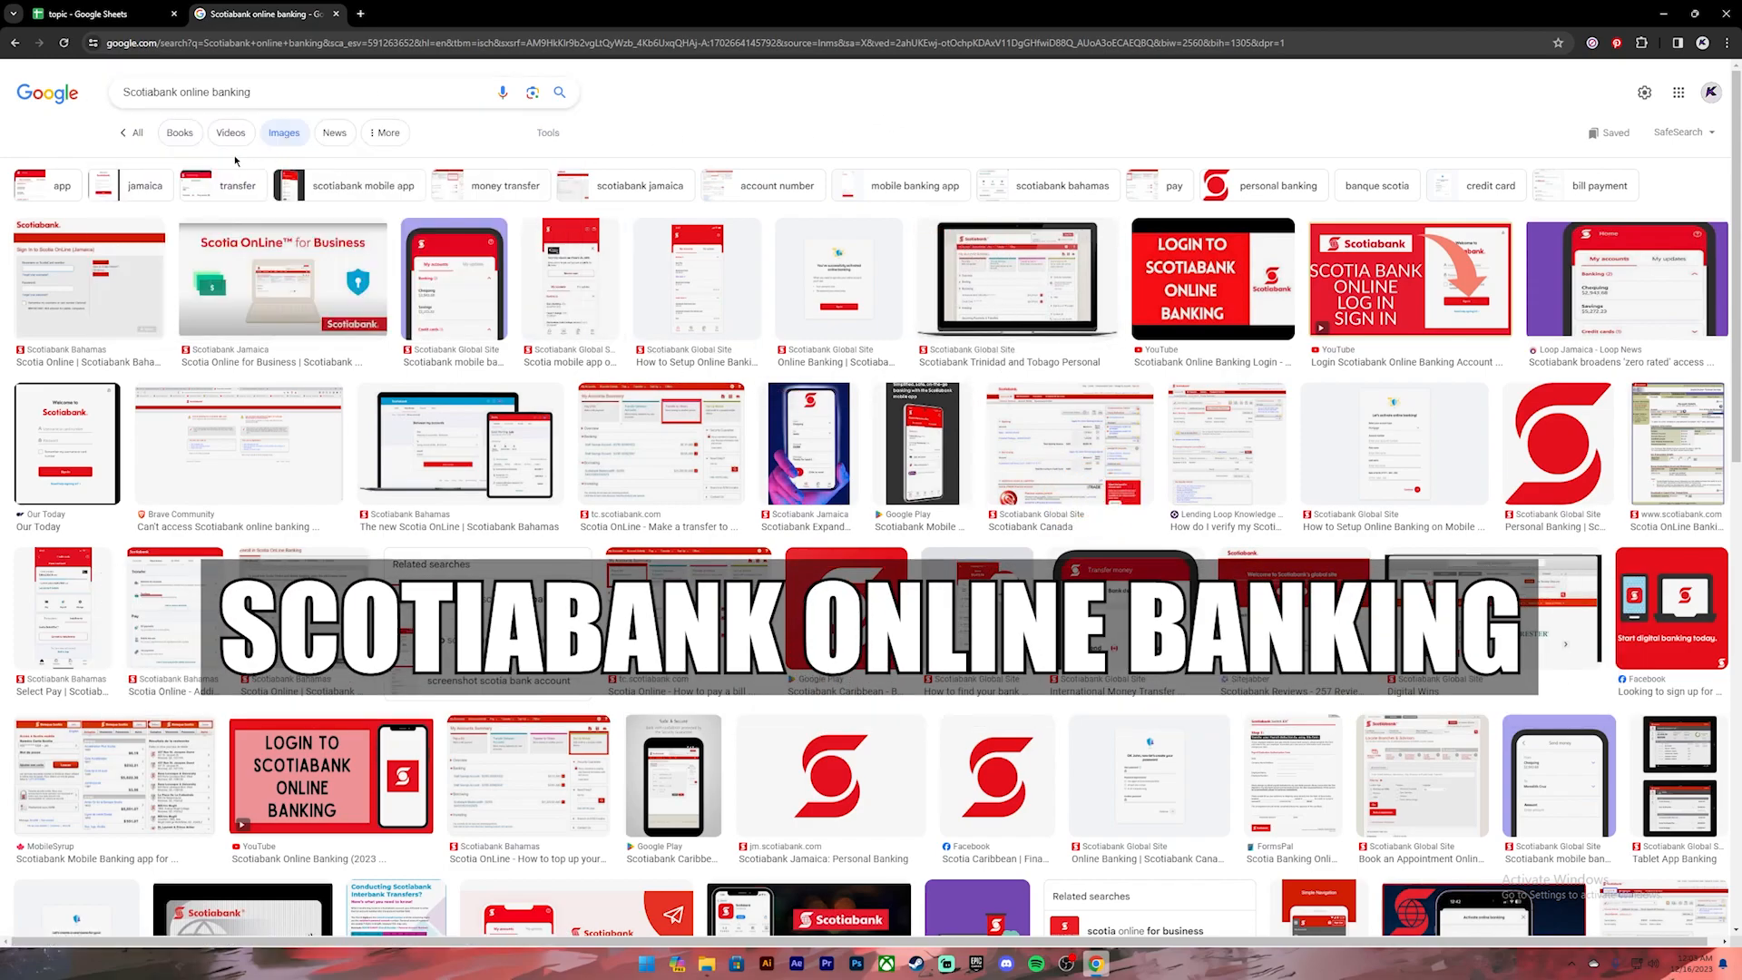
# Step: Show all web results for 'Scotiabank online banking' and choose the Scotiabank Online Banking result
pyautogui.click(136, 133)
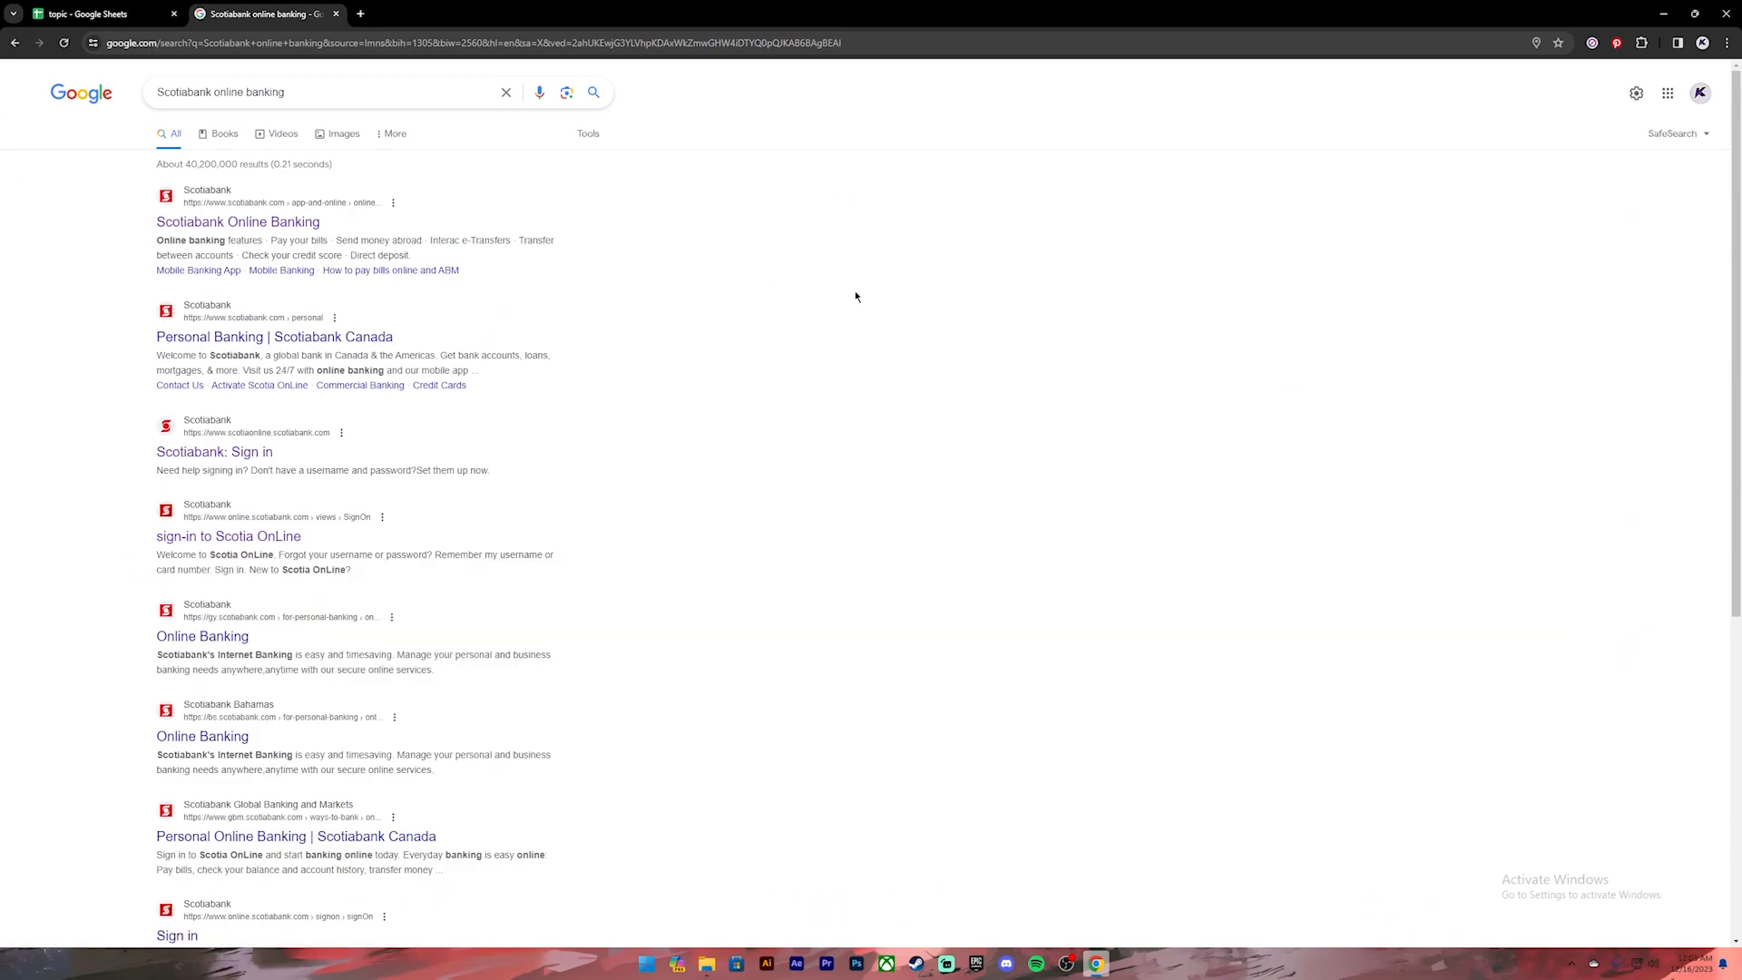
pyautogui.click(237, 222)
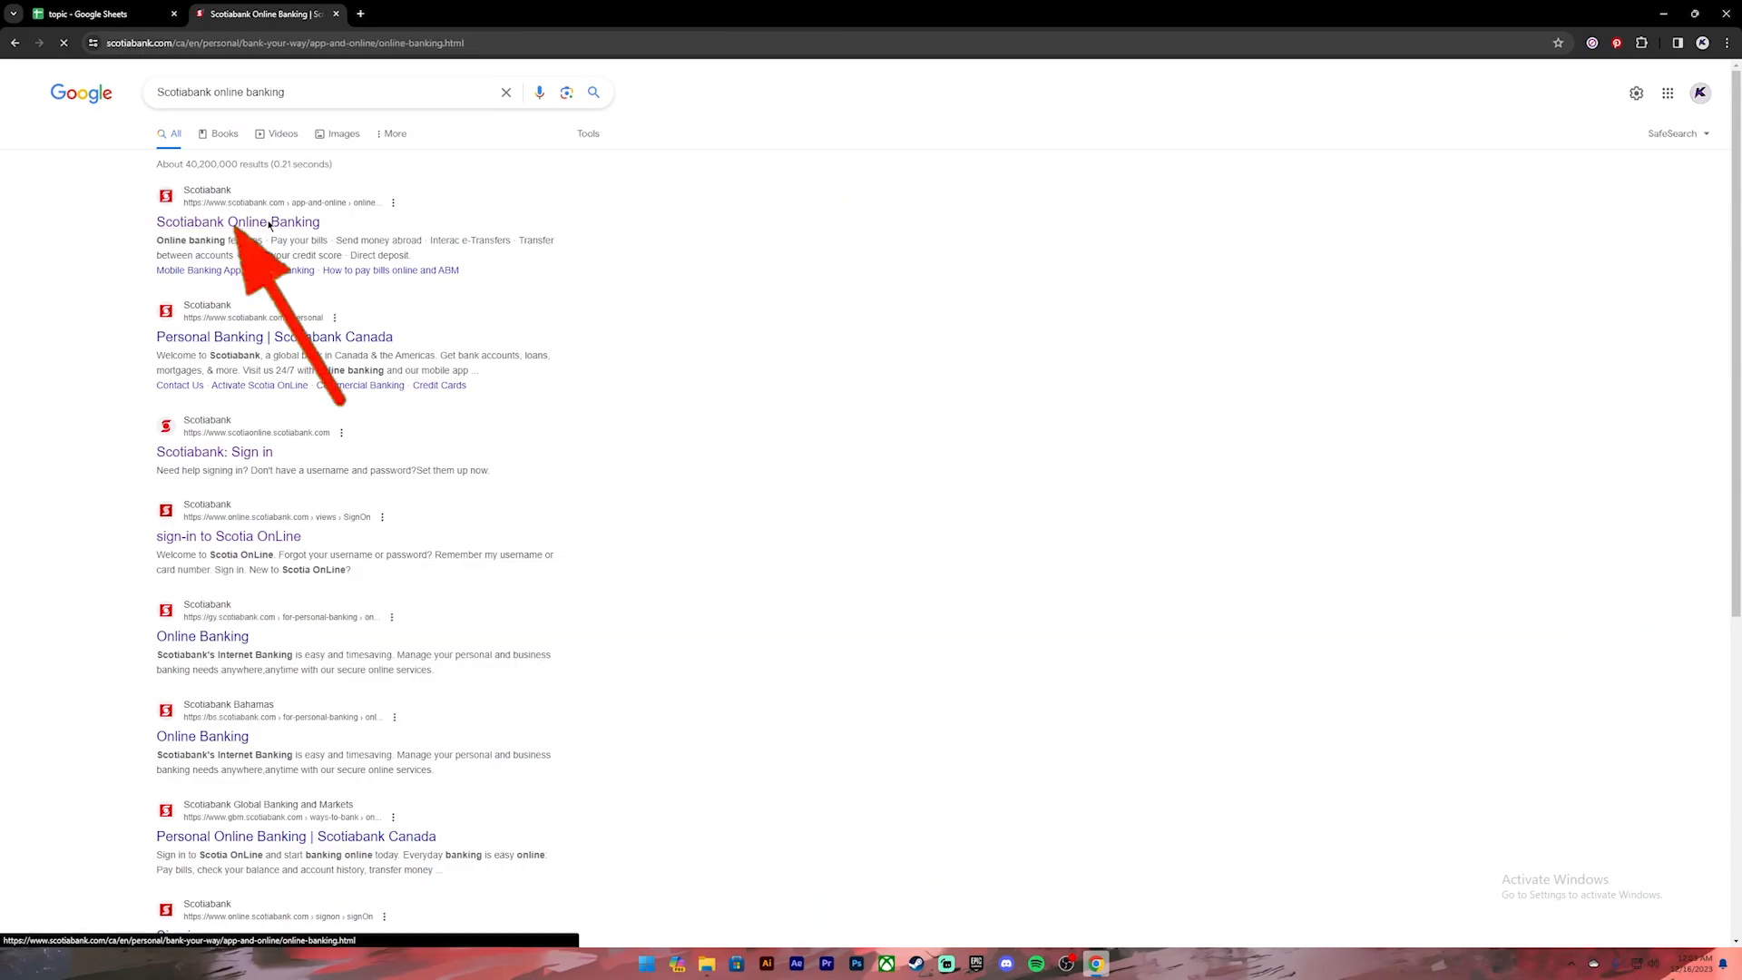
# Step: Reach the 'Let's set up your username and password' form via Sign In and 'Set them up now.'
pyautogui.click(238, 221)
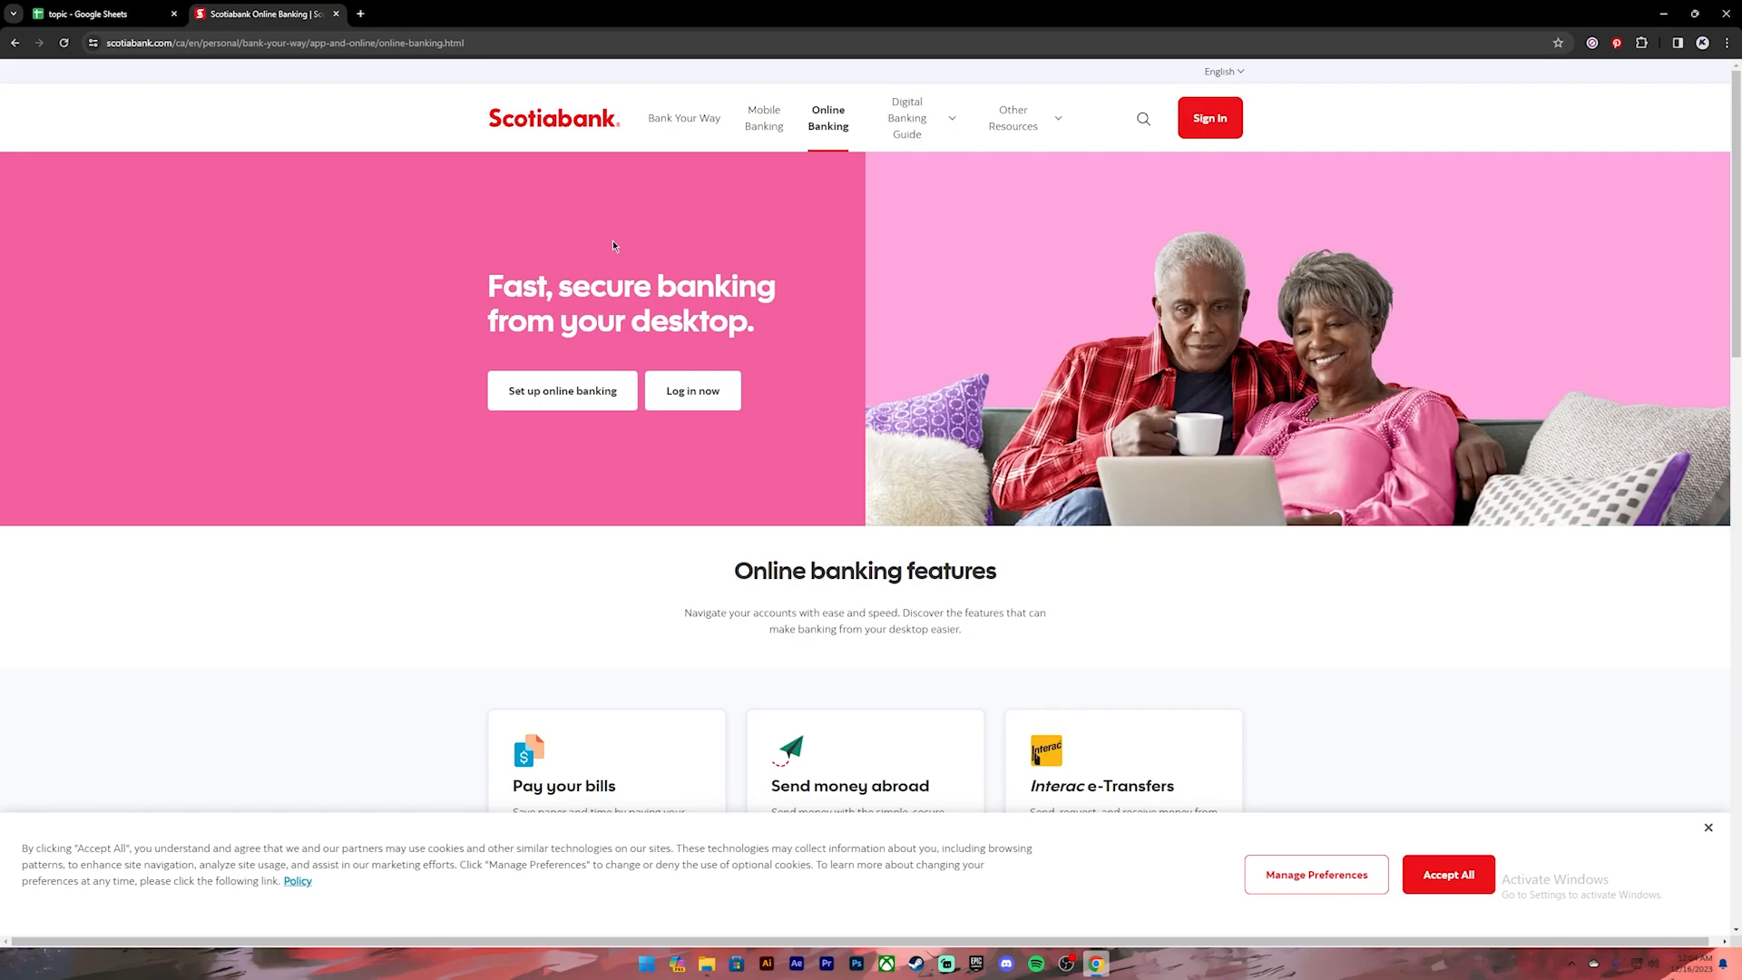
pyautogui.moveTo(1211, 118)
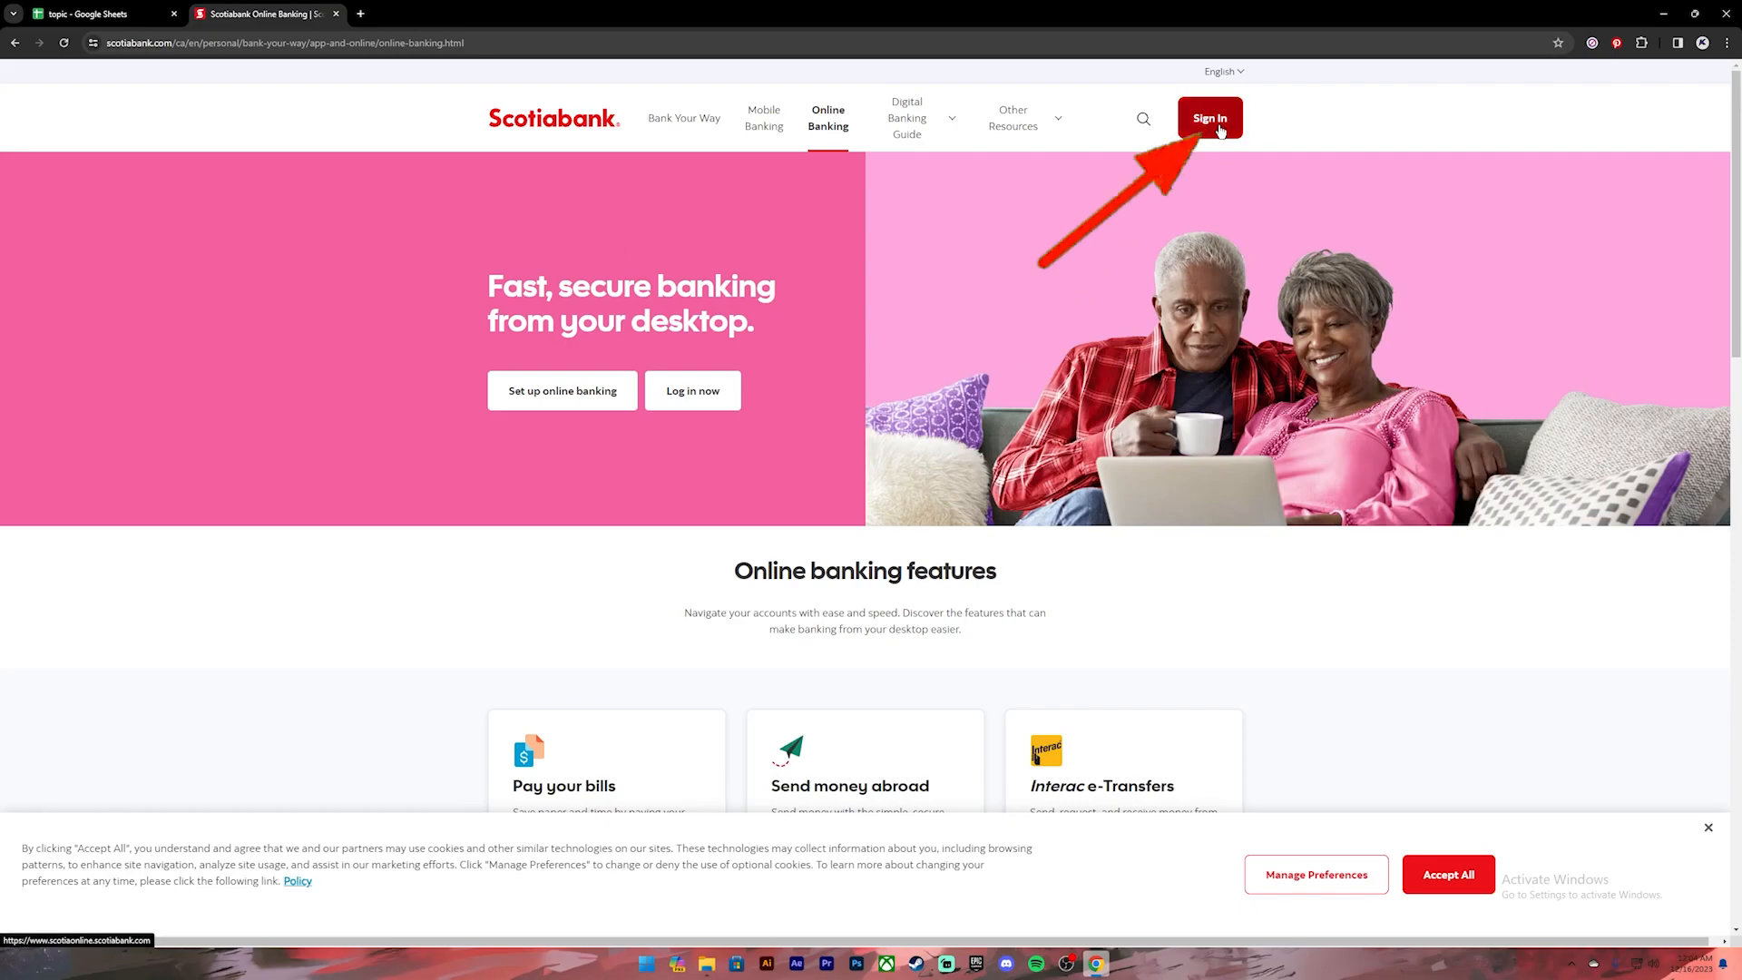
pyautogui.click(1209, 118)
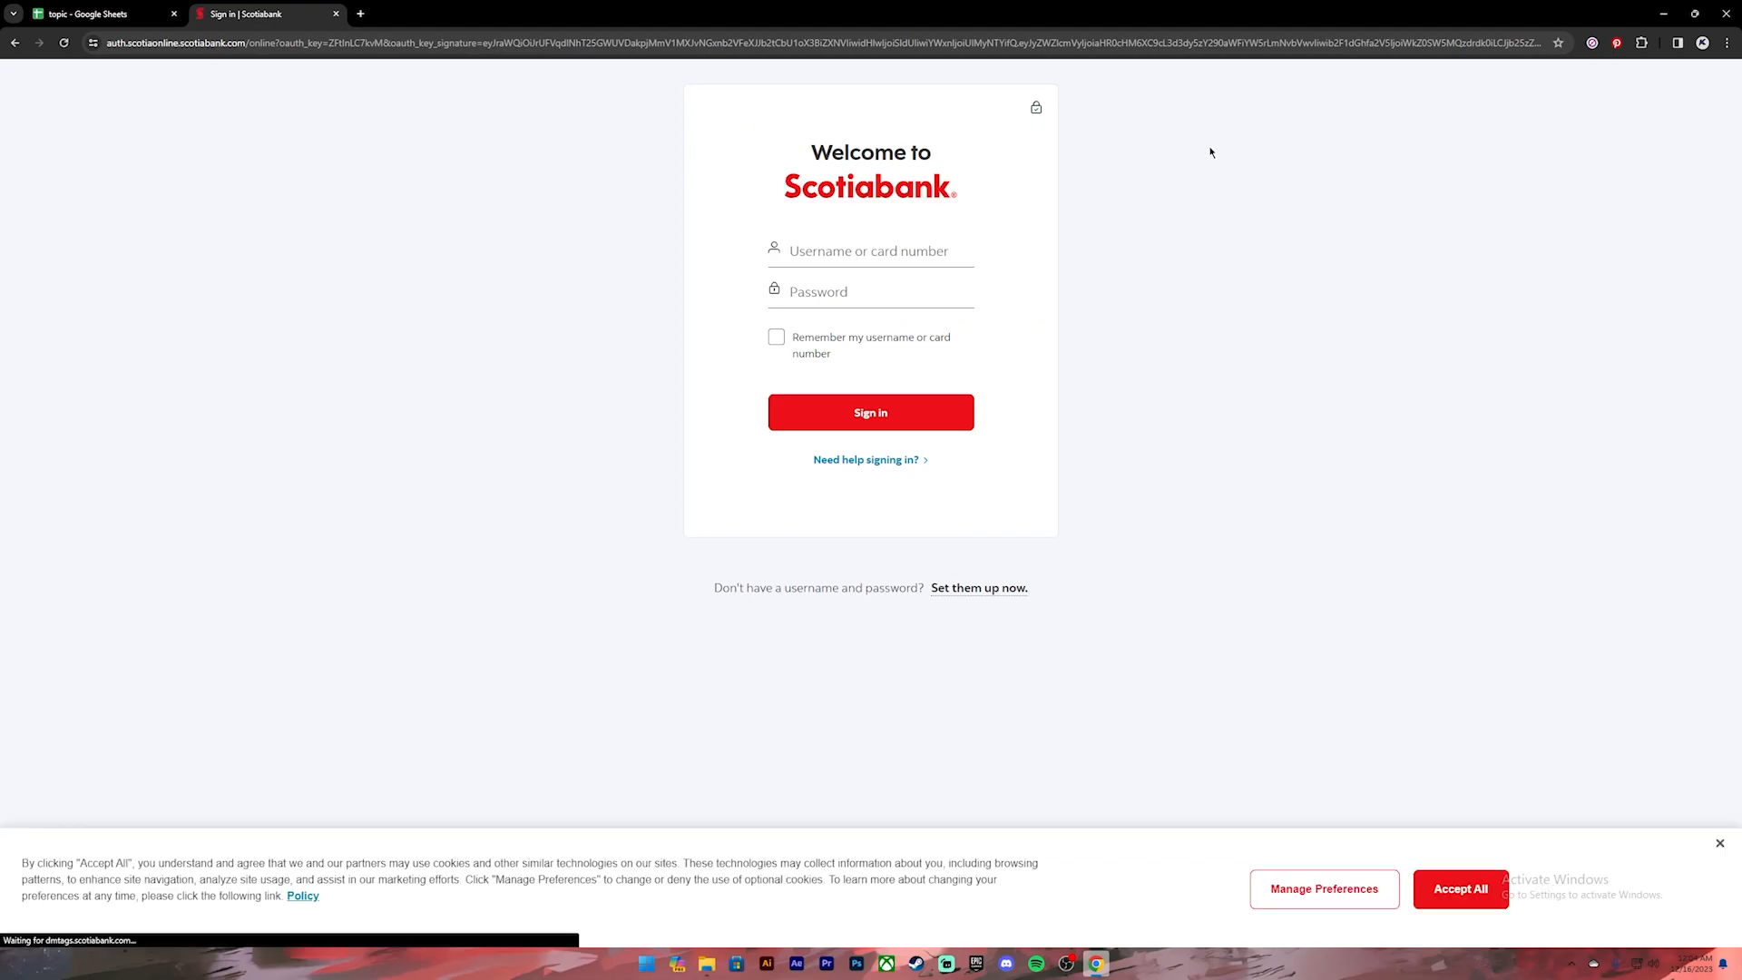
pyautogui.moveTo(868, 567)
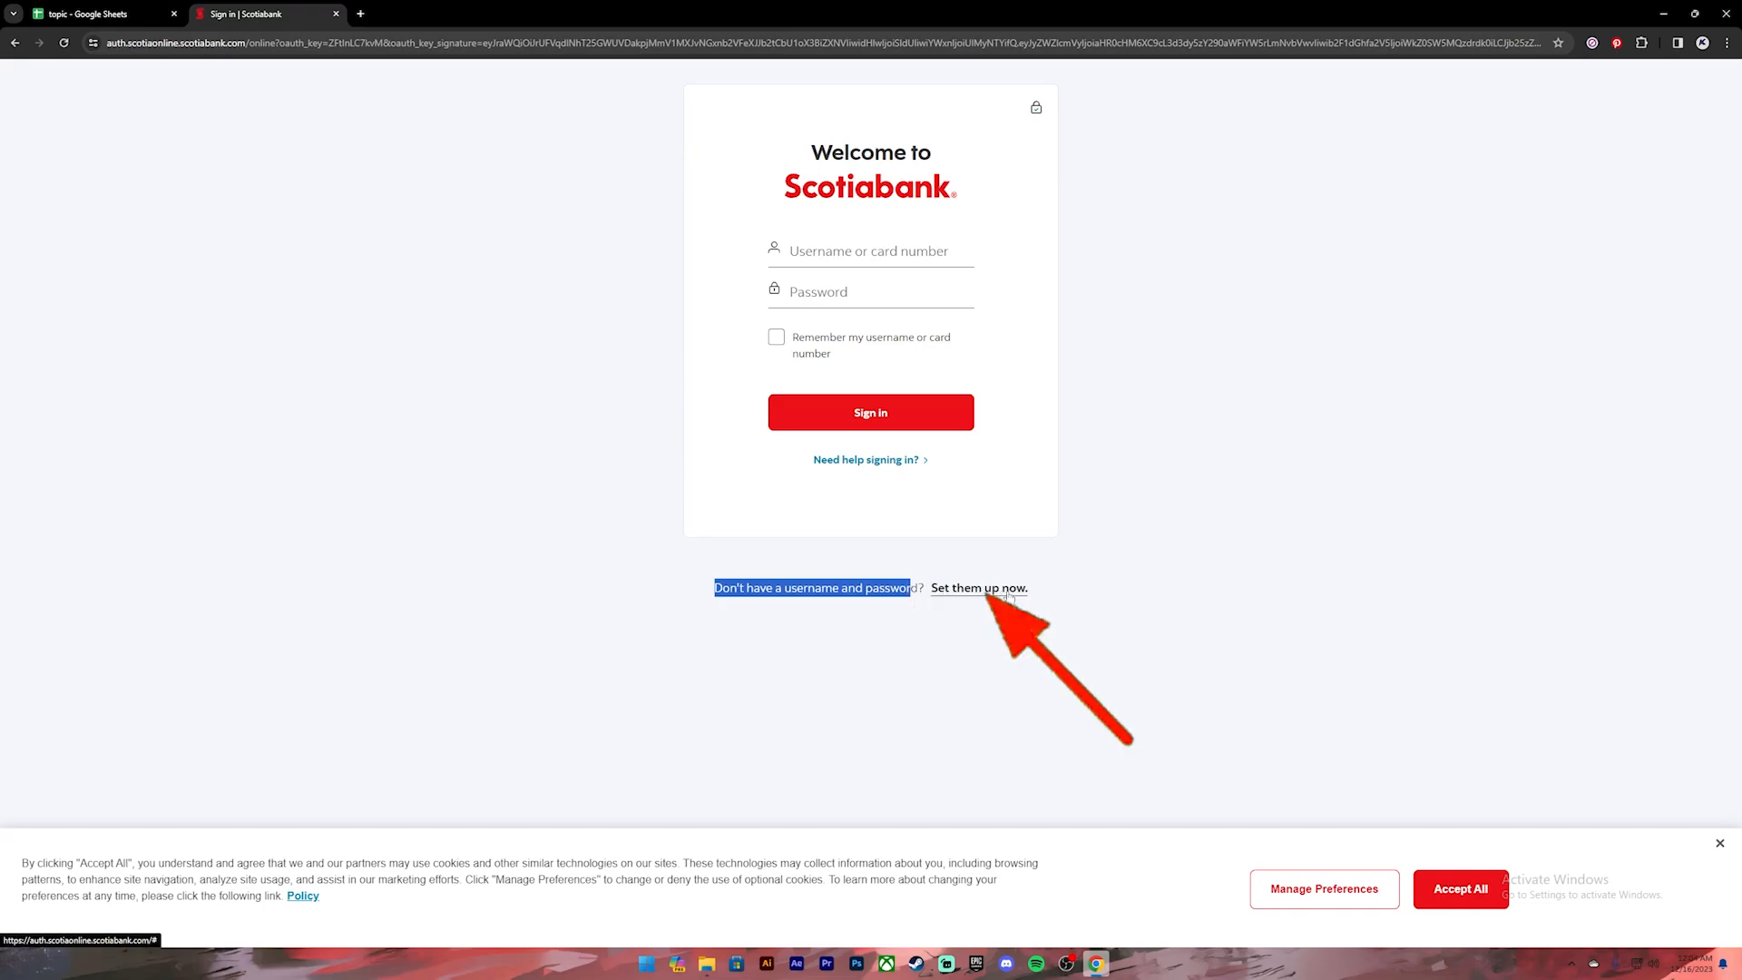
pyautogui.click(978, 588)
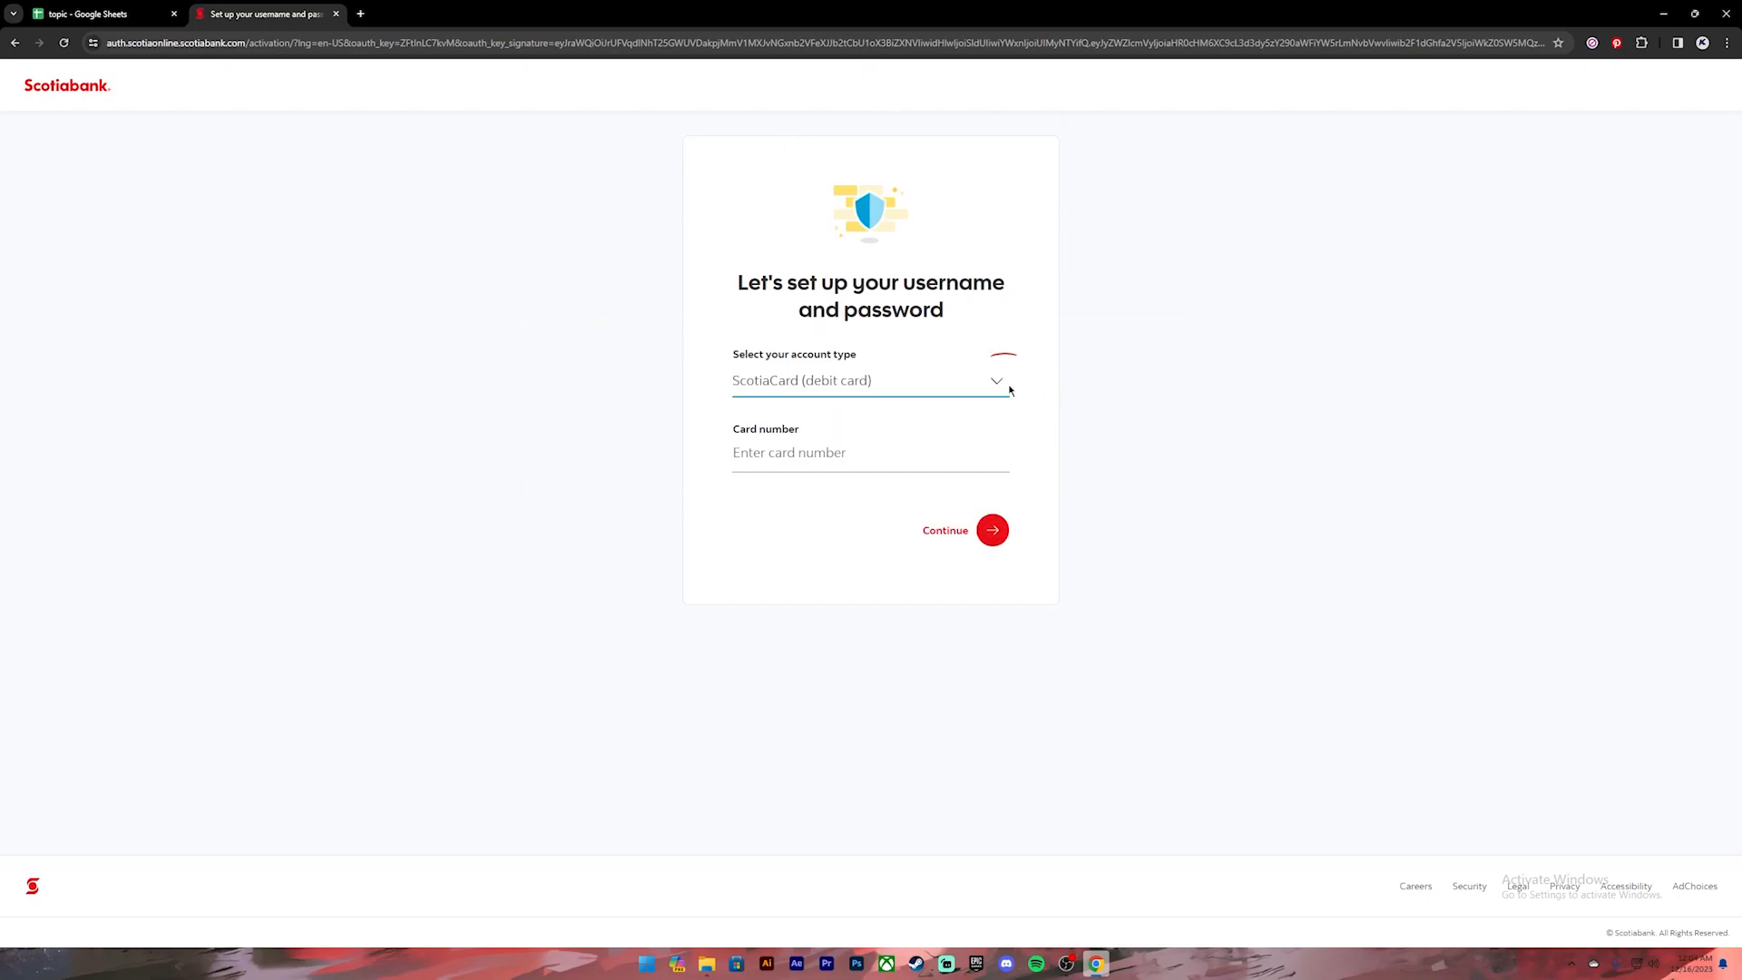
pyautogui.click(870, 379)
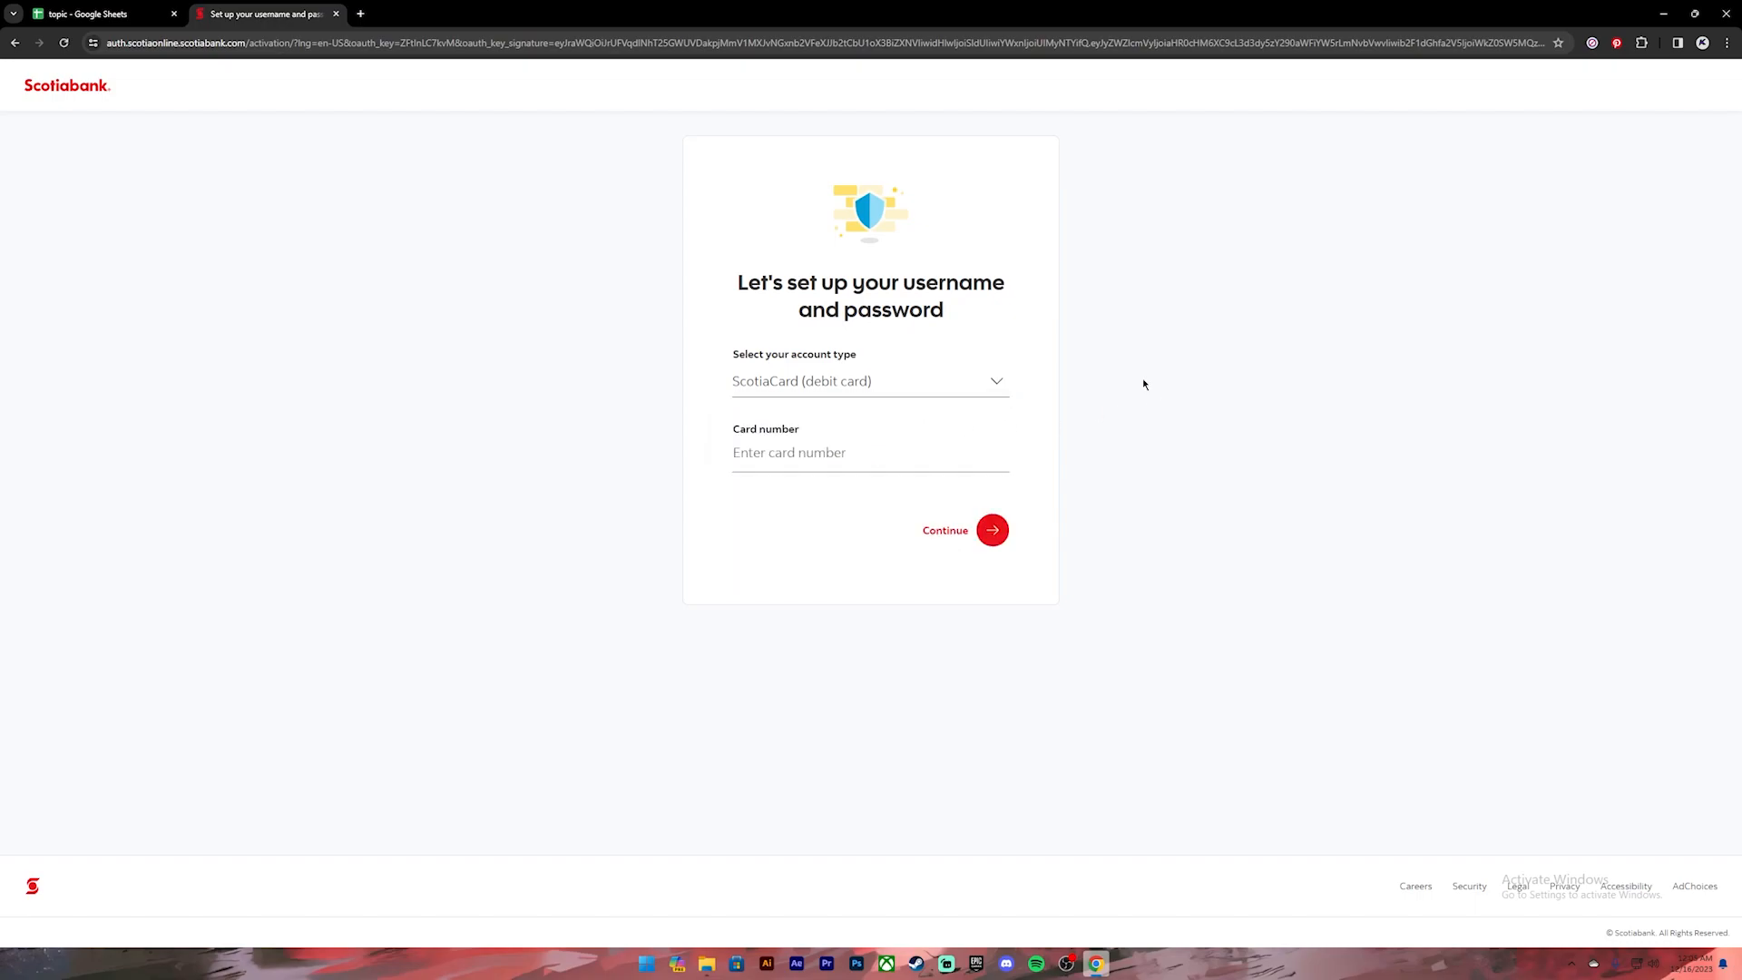
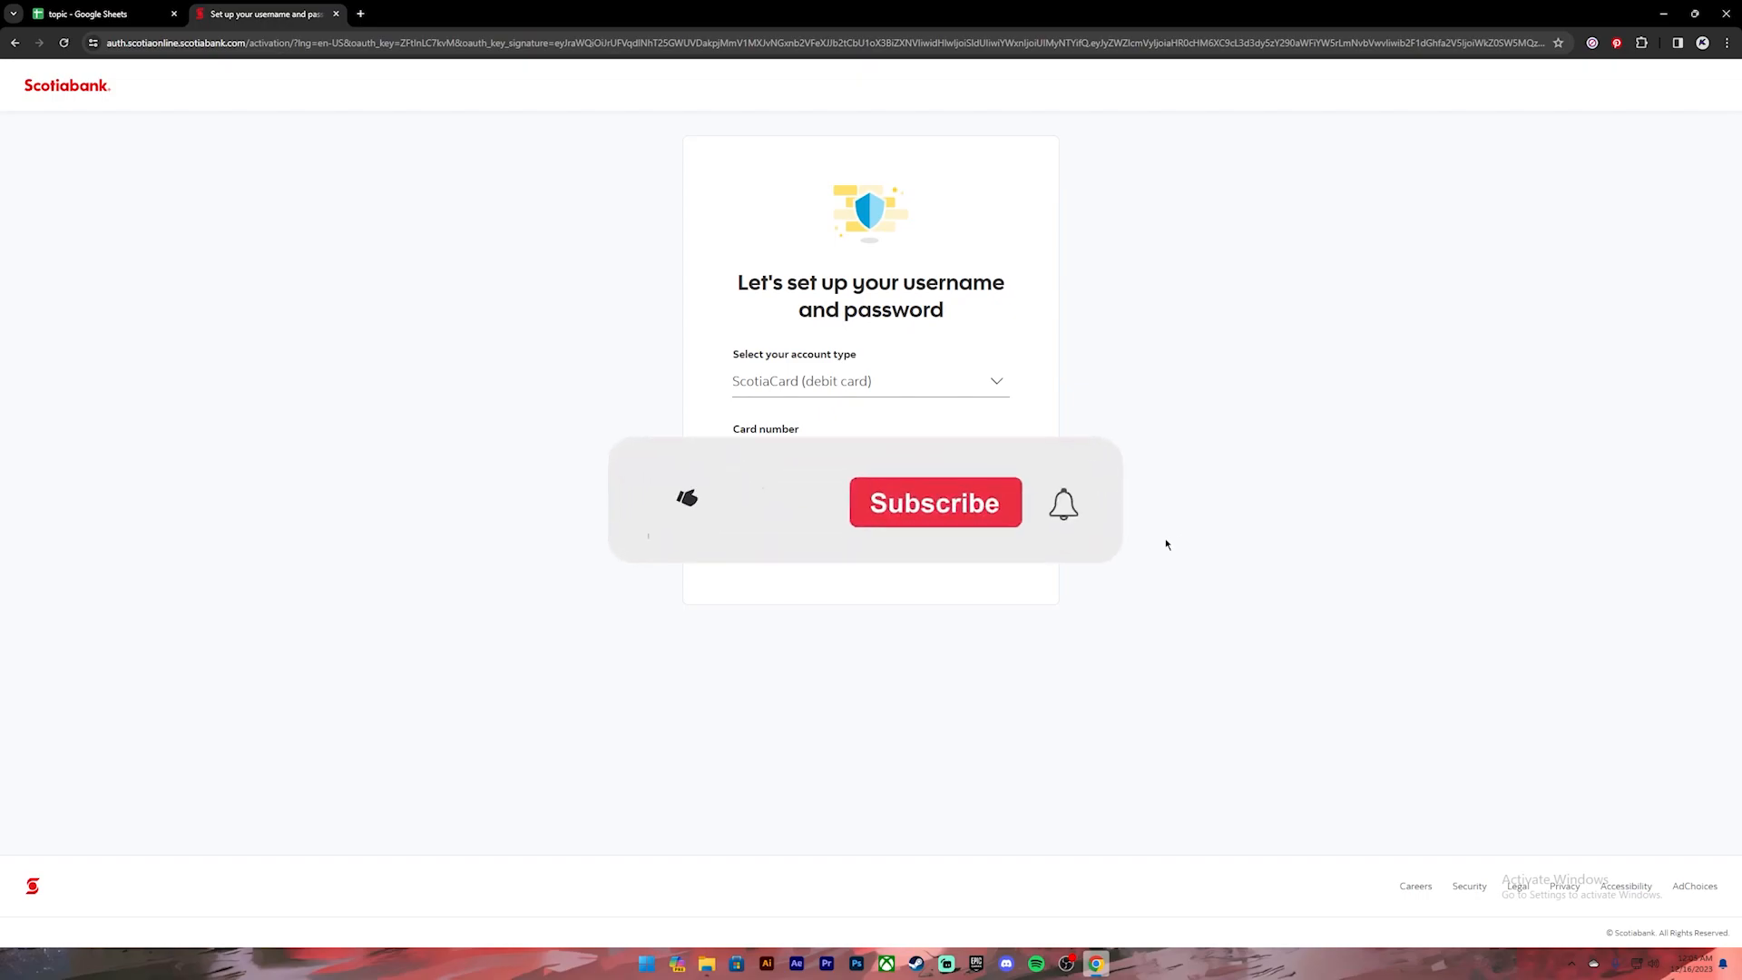
pyautogui.click(684, 497)
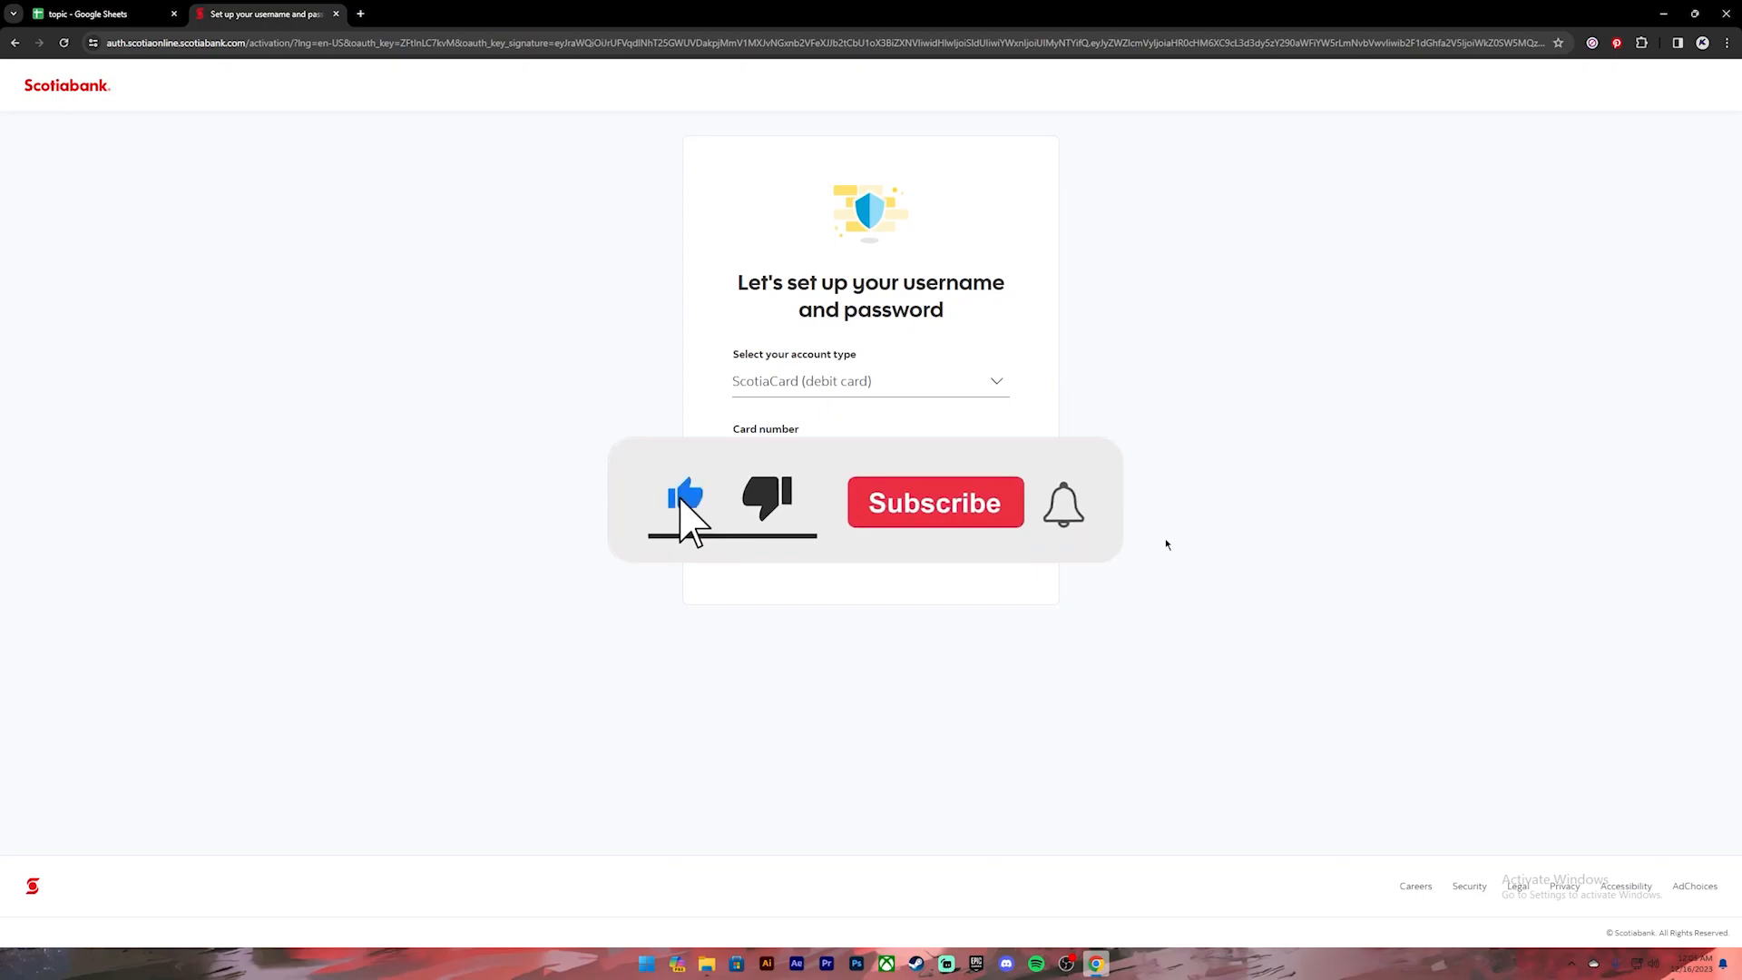
pyautogui.click(933, 503)
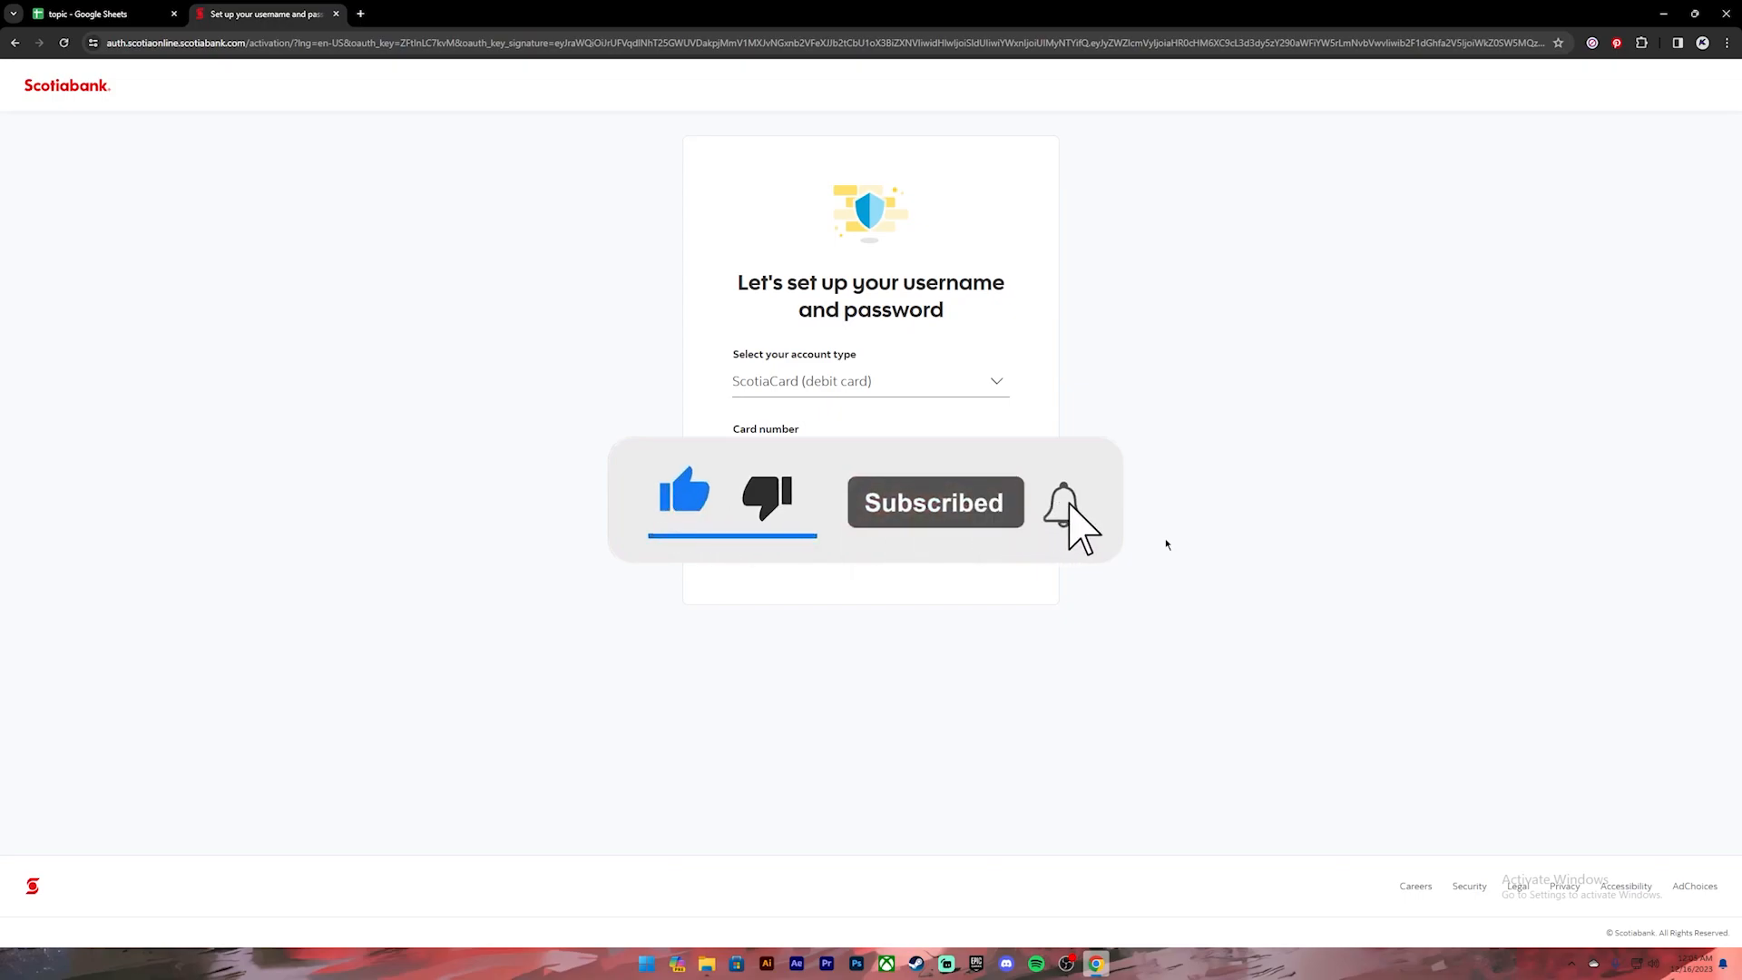
pyautogui.click(1054, 502)
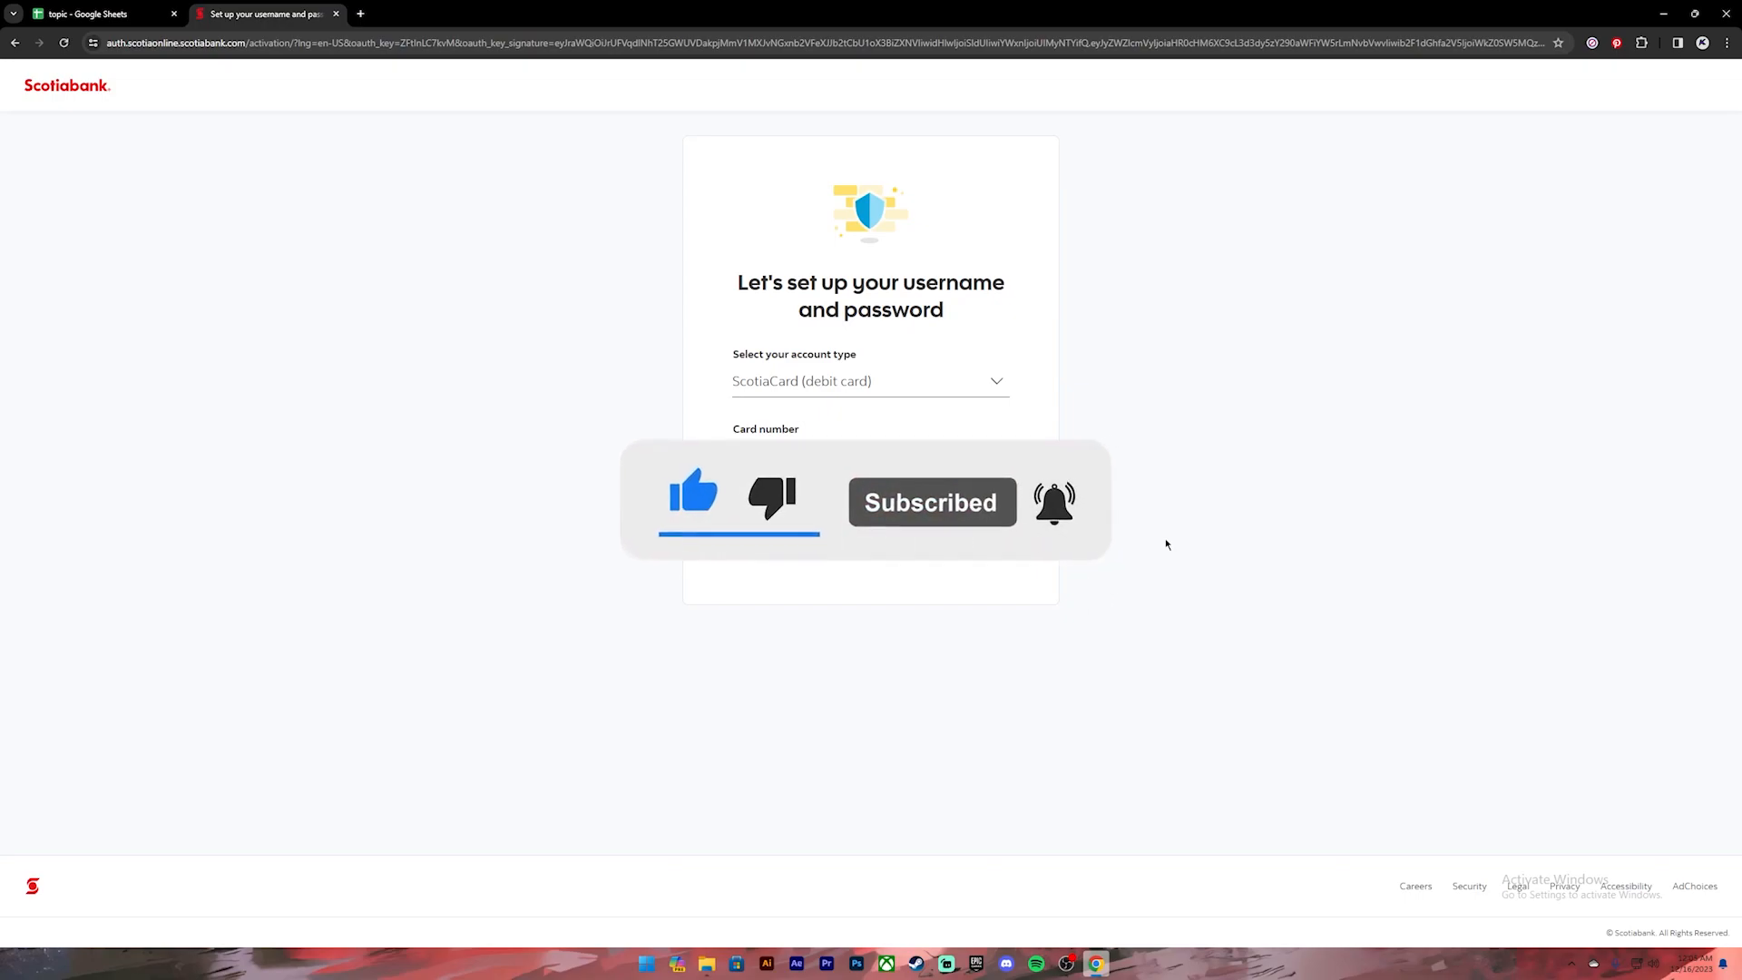
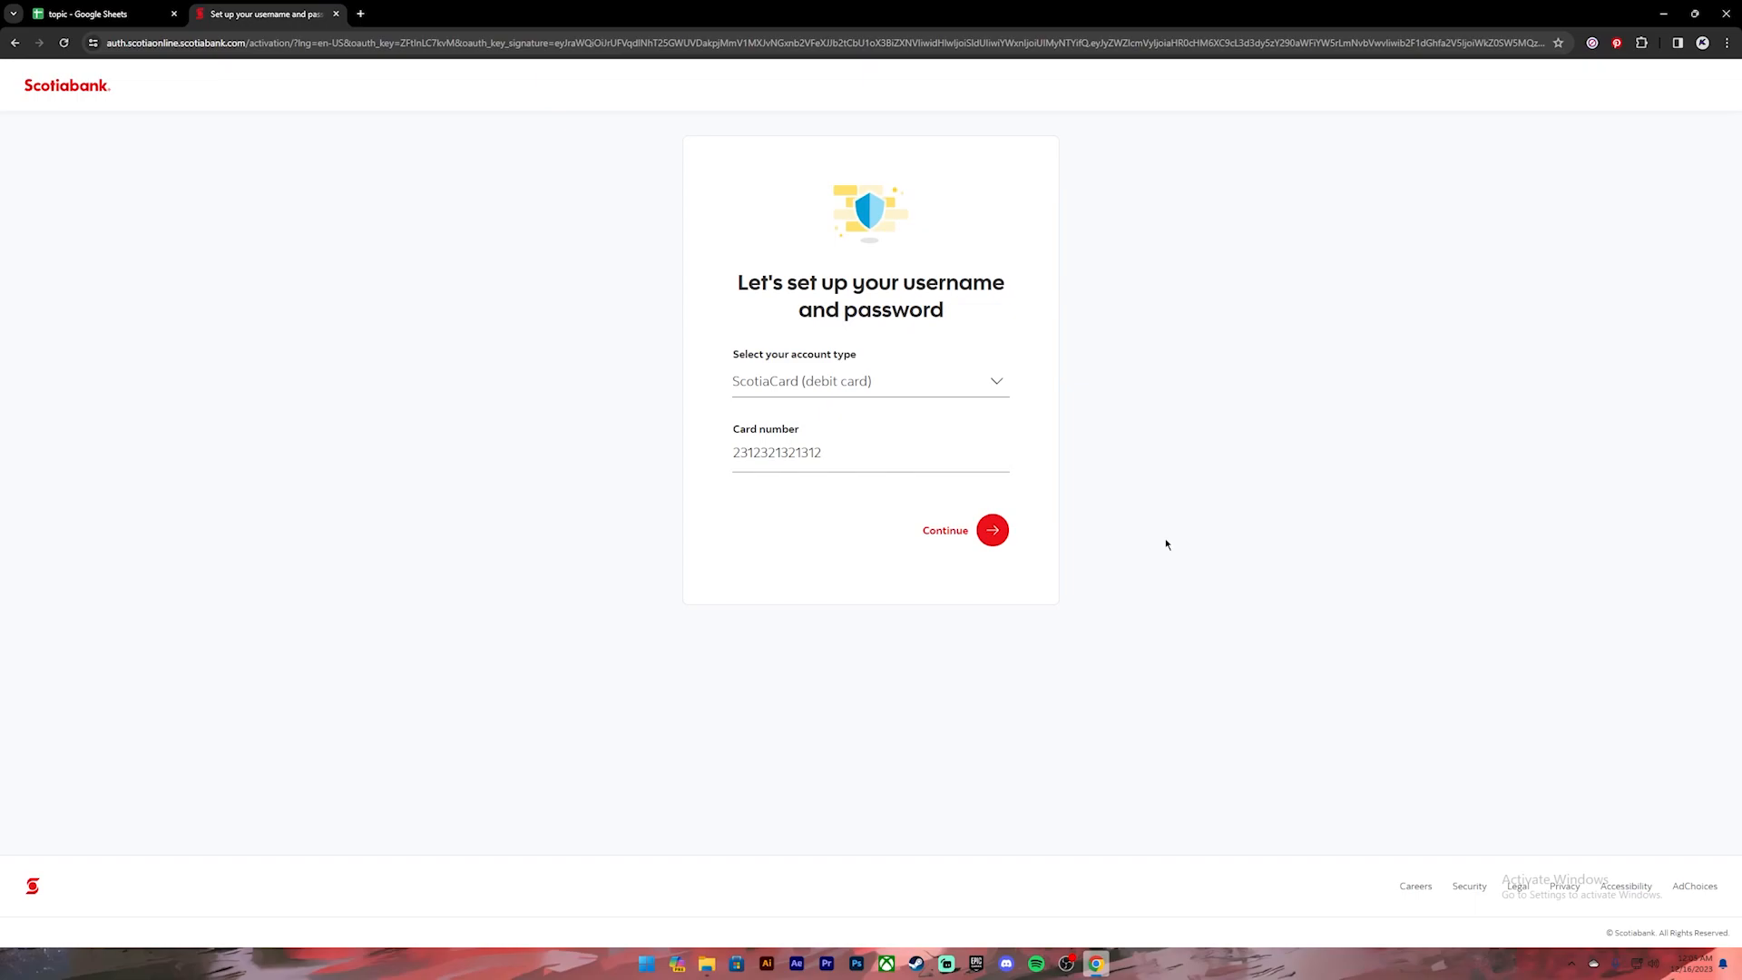